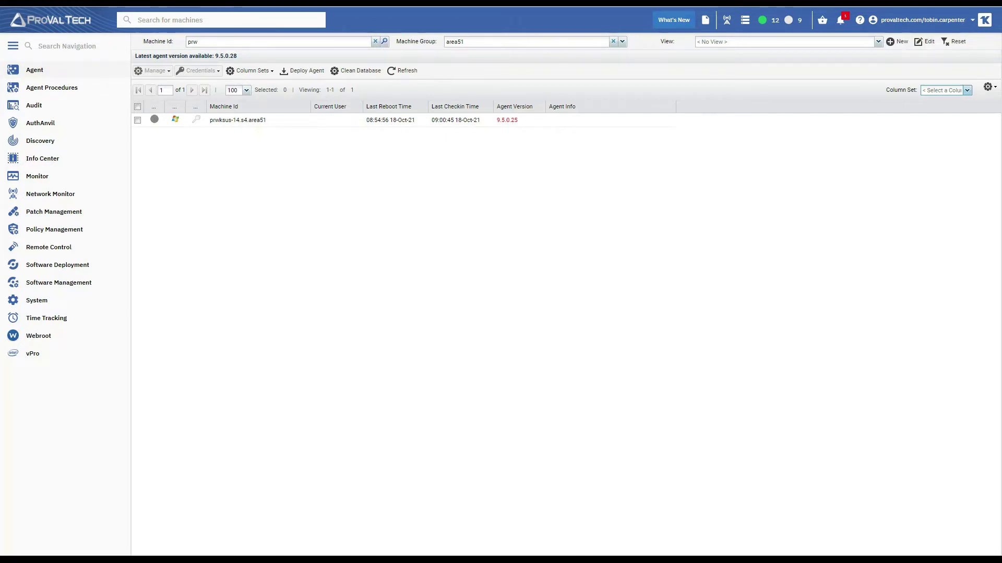
{"action": "mouse_move", "coordinate": [478, 391]}
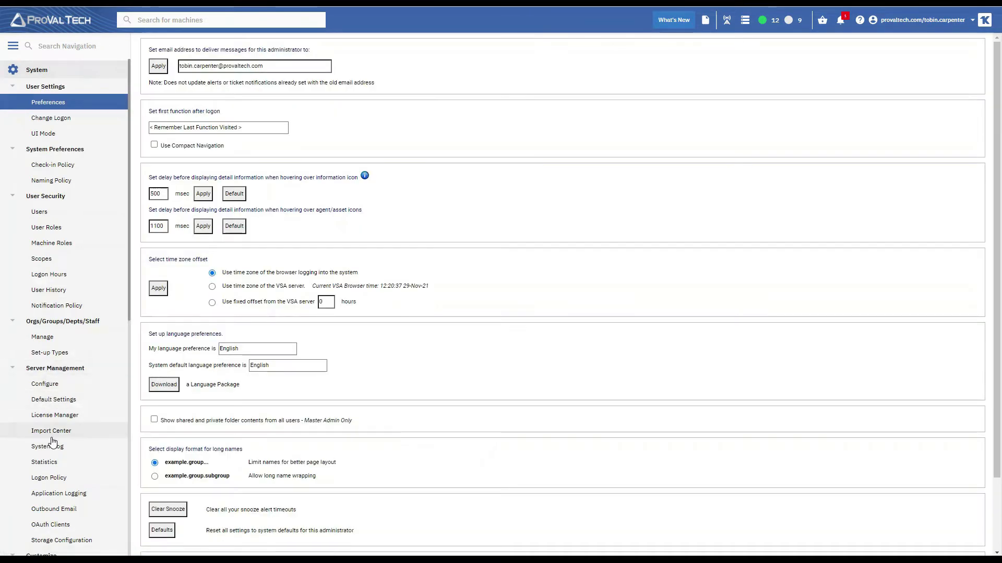
{"action": "mouse_move", "coordinate": [49, 477]}
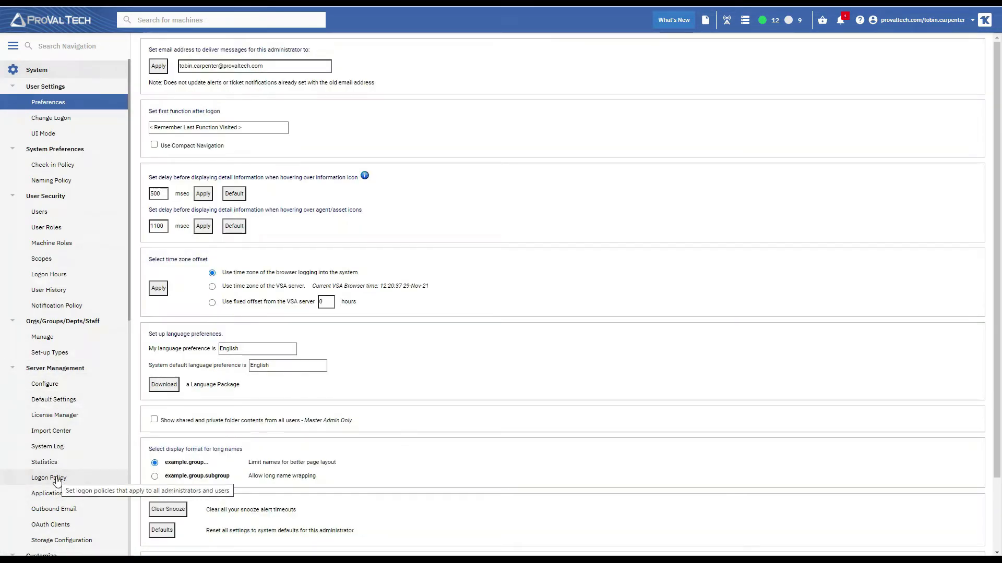
- Reach System > Server Management > Logon Policy and review the remember-2FA-devices duration choices (30 days current)
{"action": "left_click", "coordinate": [49, 477]}
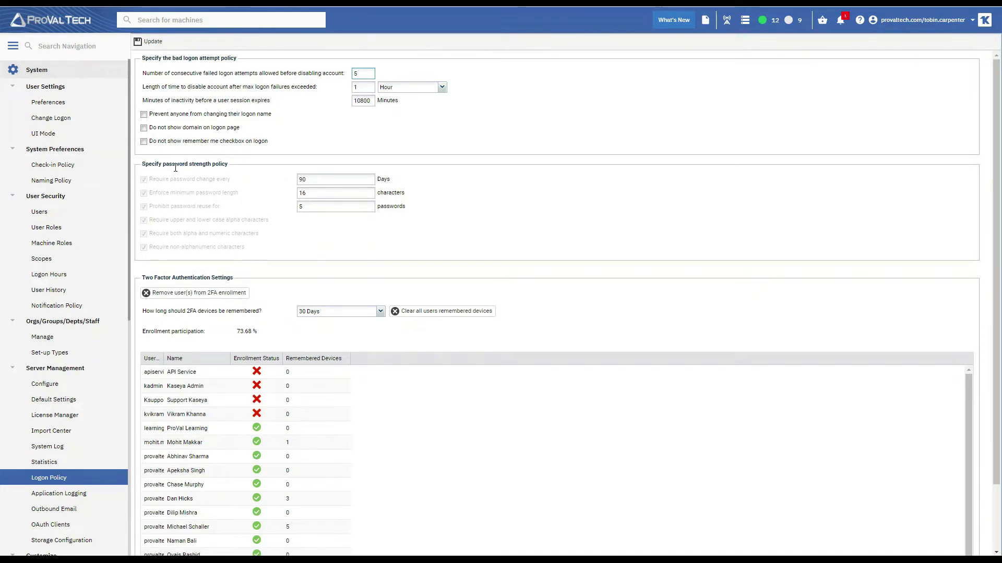
{"action": "mouse_move", "coordinate": [483, 220]}
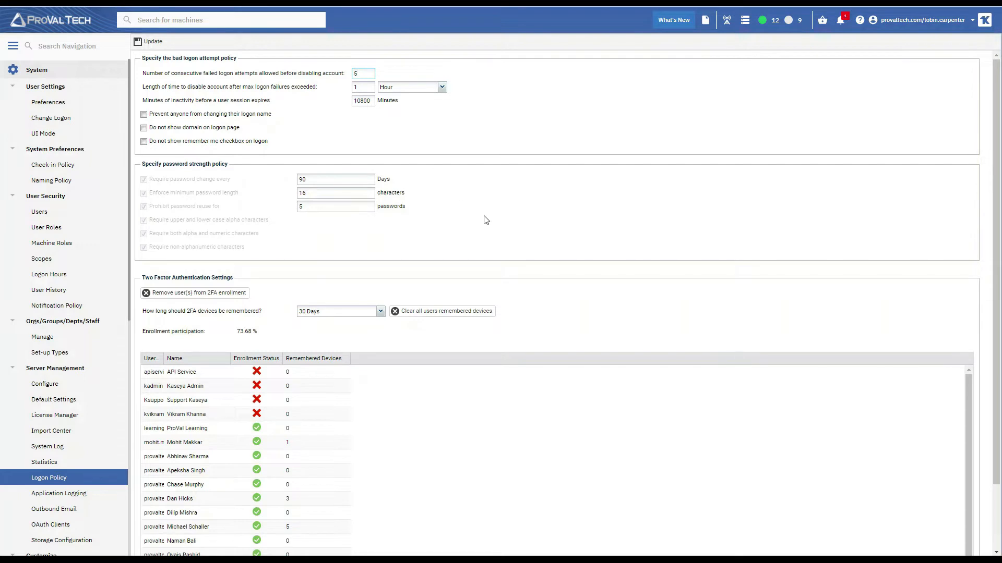
{"action": "mouse_move", "coordinate": [439, 222]}
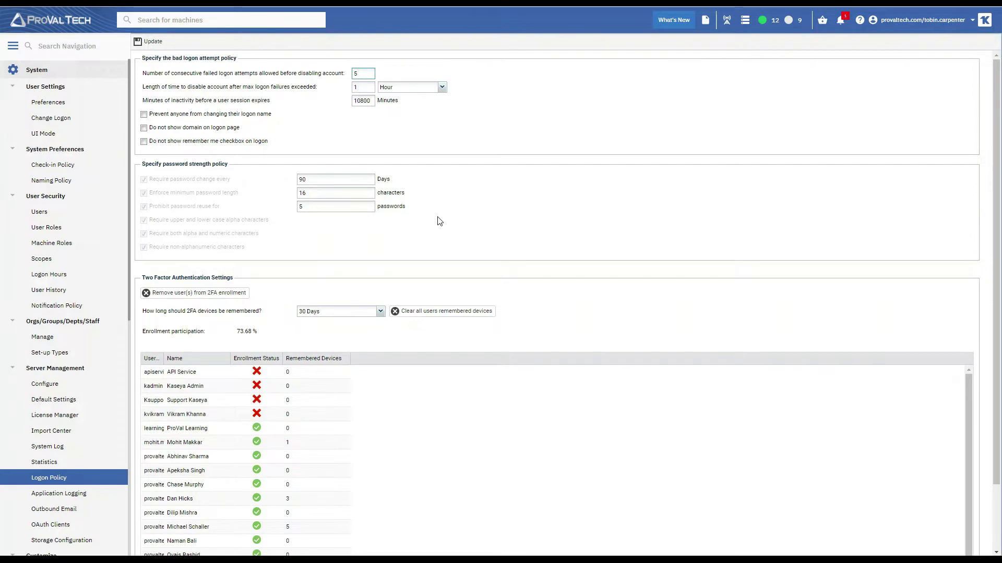
{"action": "left_click", "coordinate": [363, 73]}
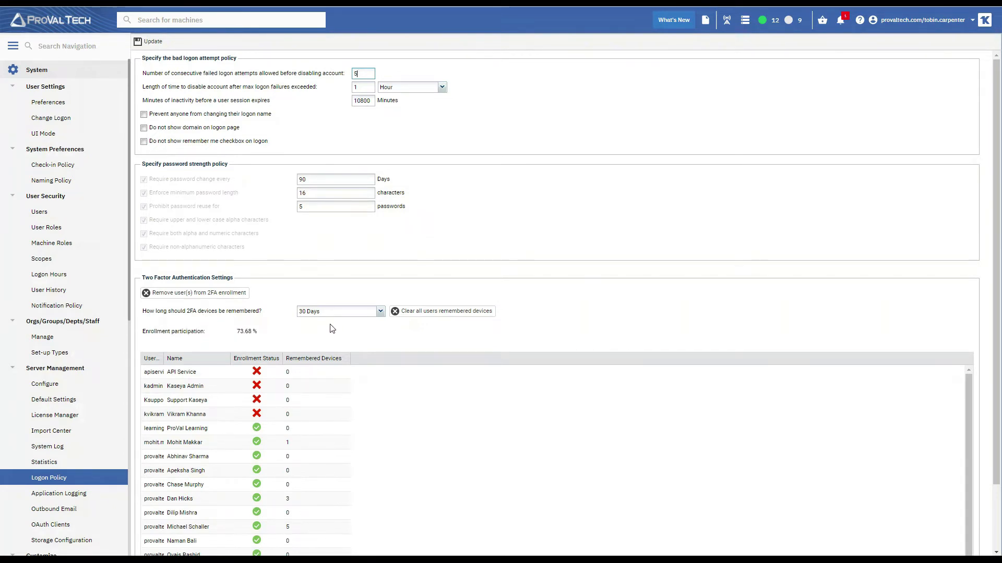
{"action": "mouse_move", "coordinate": [337, 311]}
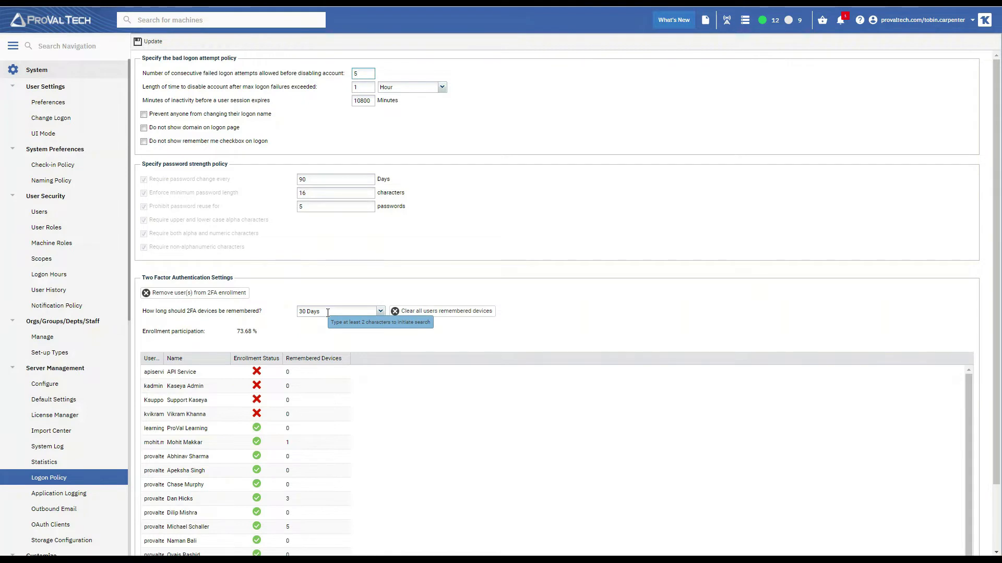
{"action": "left_click", "coordinate": [380, 311]}
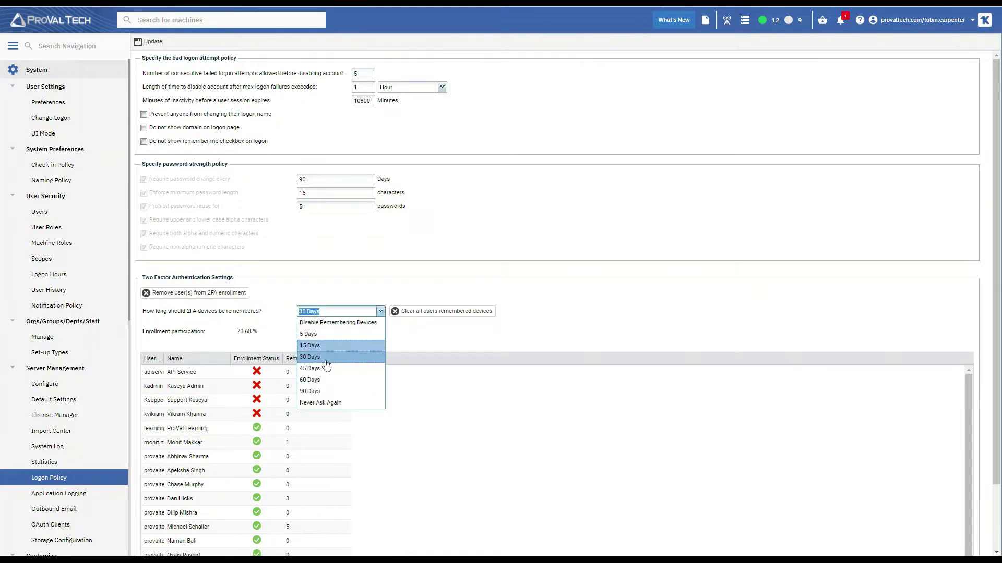
{"action": "mouse_move", "coordinate": [313, 362]}
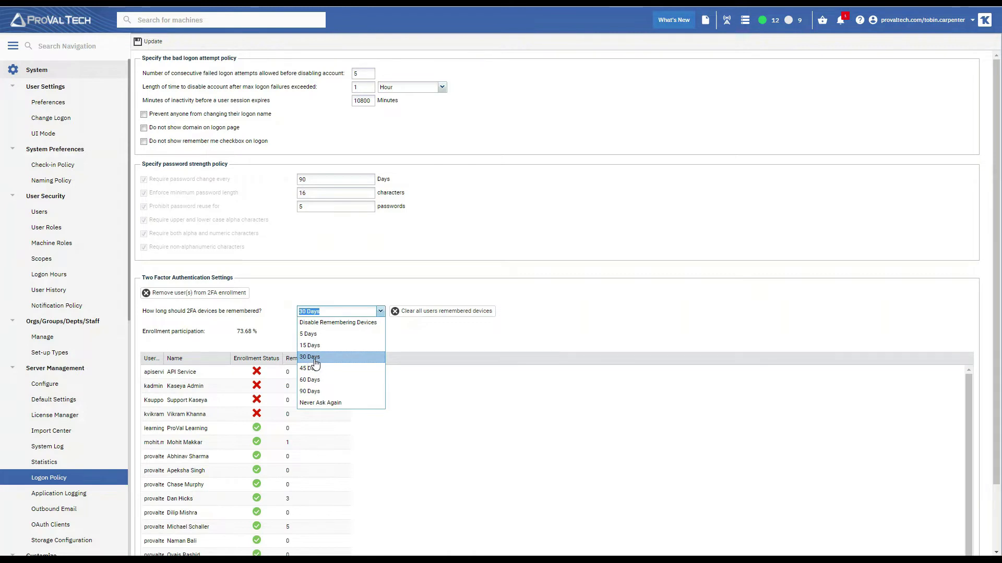
{"action": "mouse_move", "coordinate": [313, 334]}
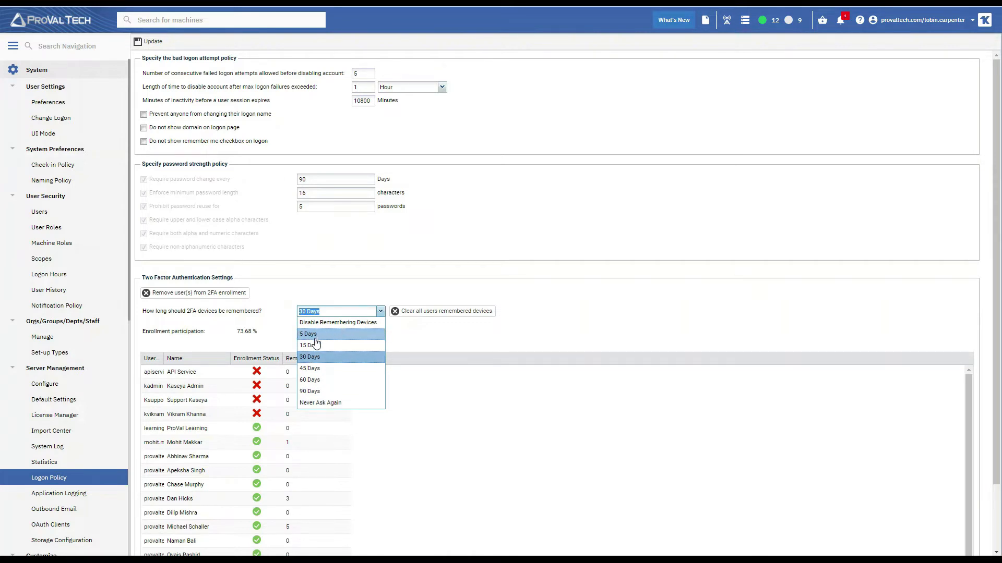
{"action": "mouse_move", "coordinate": [309, 346]}
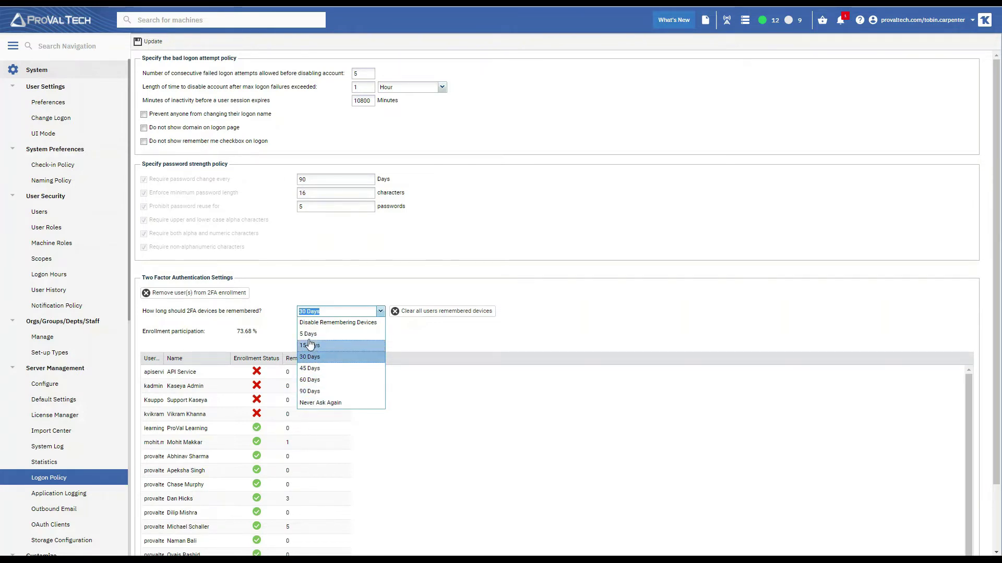
{"action": "mouse_move", "coordinate": [320, 403]}
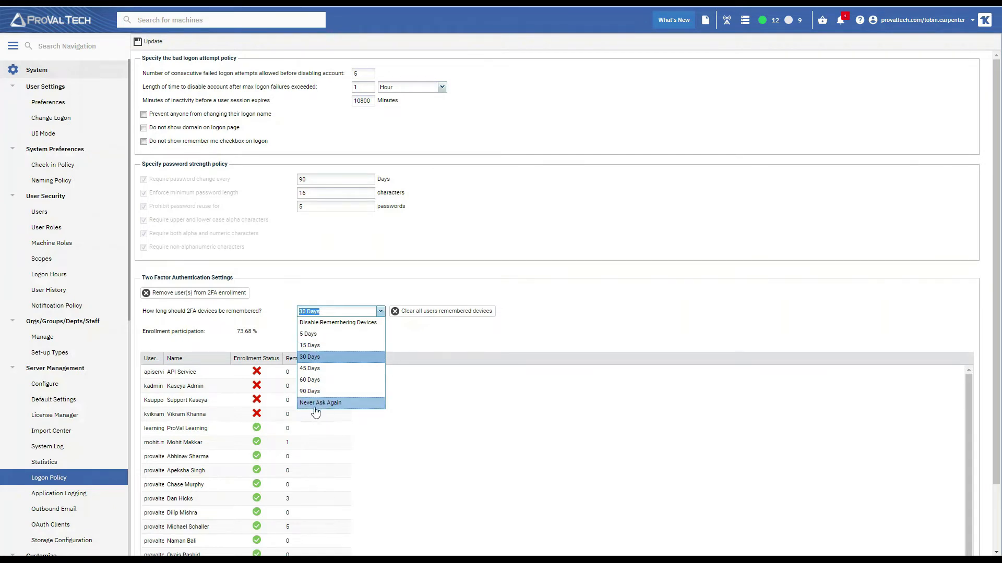
{"action": "mouse_move", "coordinate": [331, 408]}
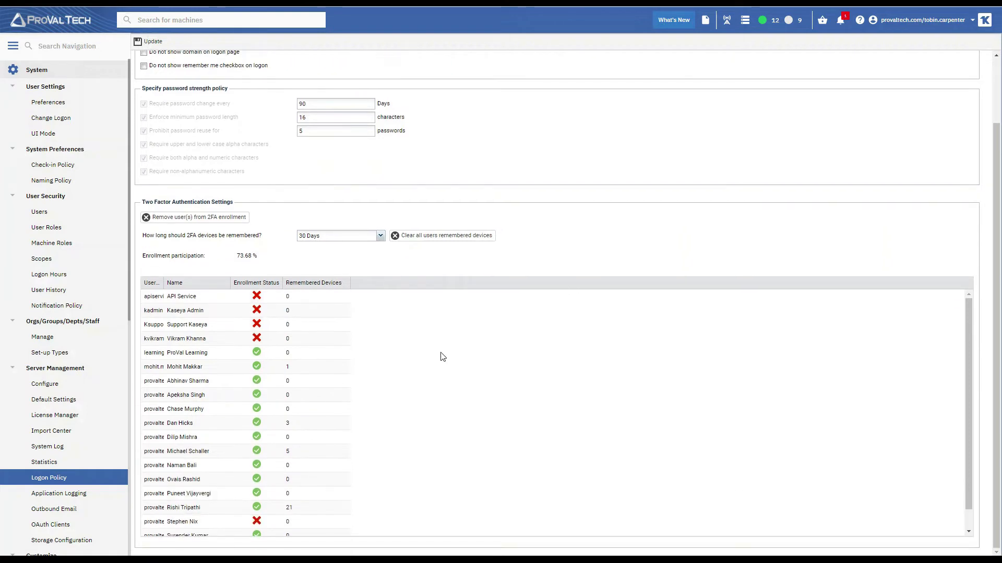
{"action": "mouse_move", "coordinate": [178, 217]}
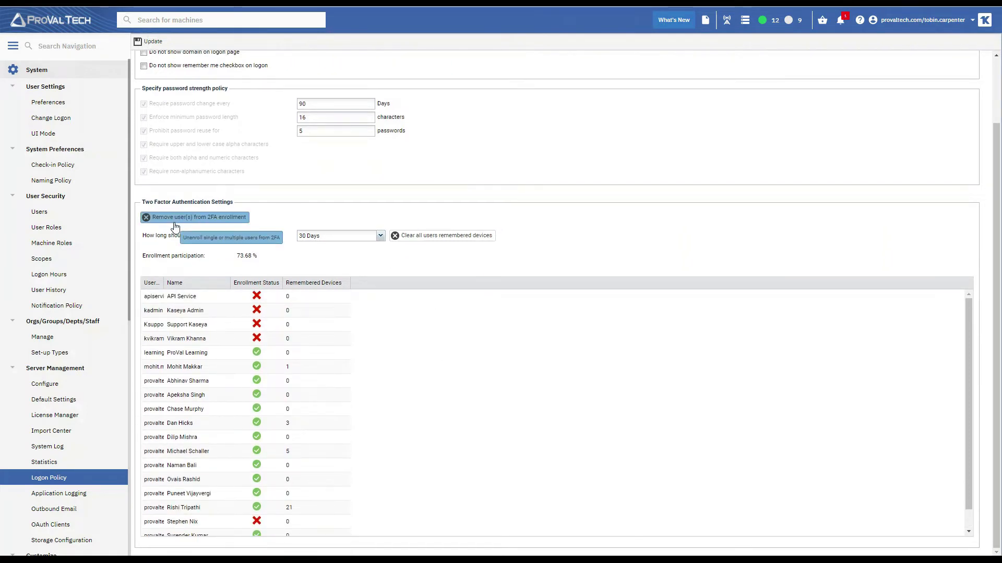
{"action": "mouse_move", "coordinate": [233, 181]}
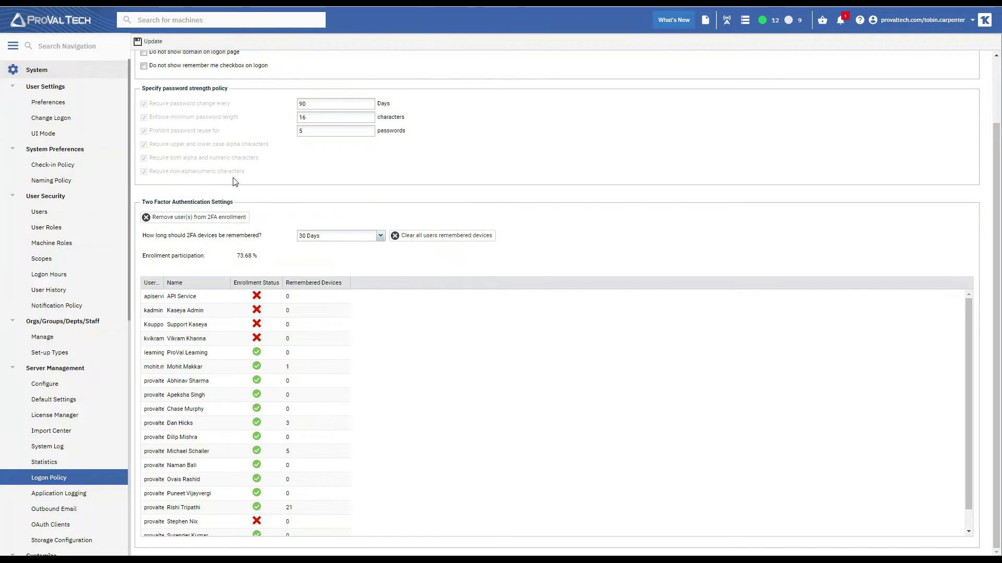
{"action": "mouse_move", "coordinate": [185, 217]}
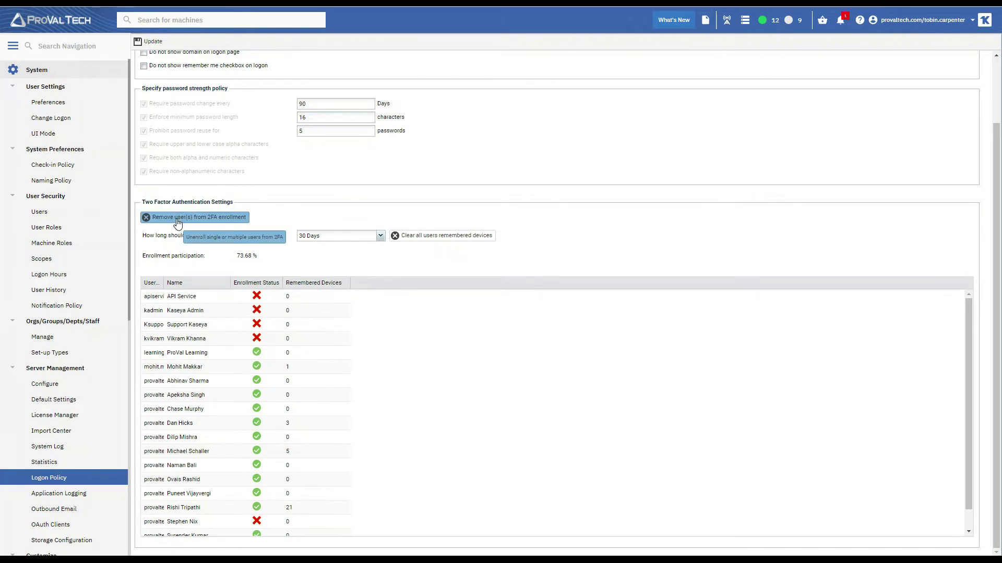
- Tick the administrator's own account in the Remove user(s) dialog and confirm removal, dropping participation to 68.42%
{"action": "left_click", "coordinate": [198, 217]}
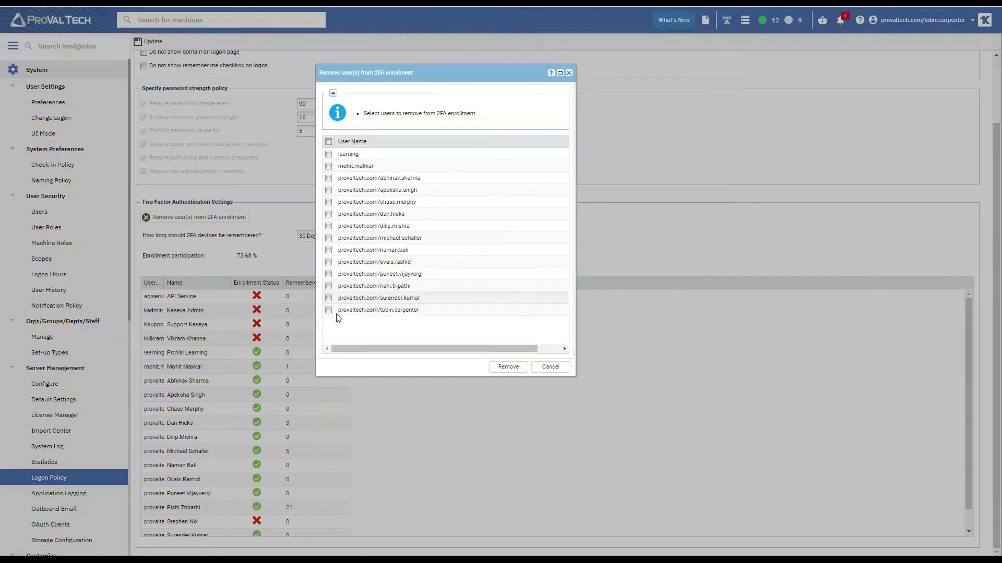
{"action": "left_click", "coordinate": [329, 310]}
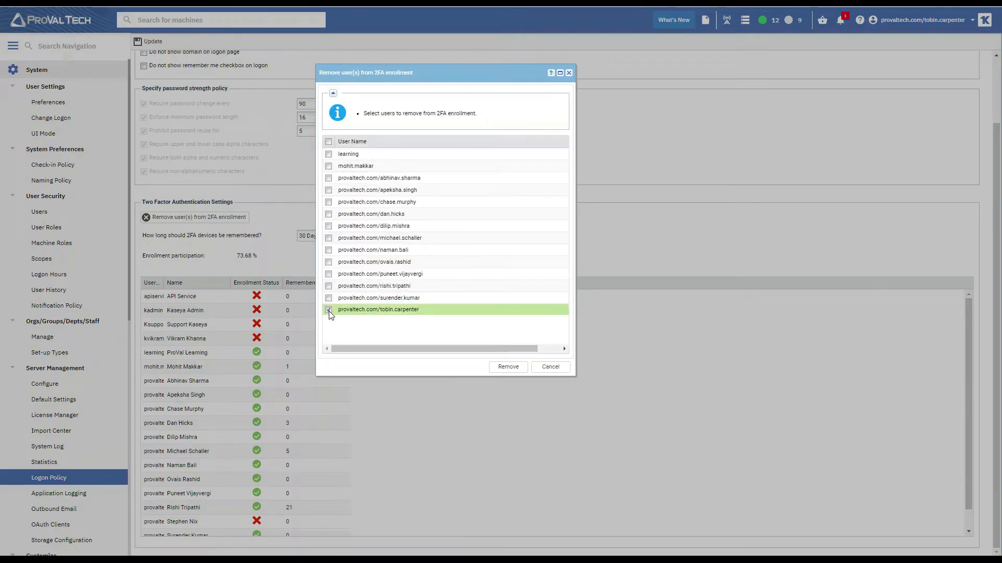
{"action": "left_click", "coordinate": [329, 309]}
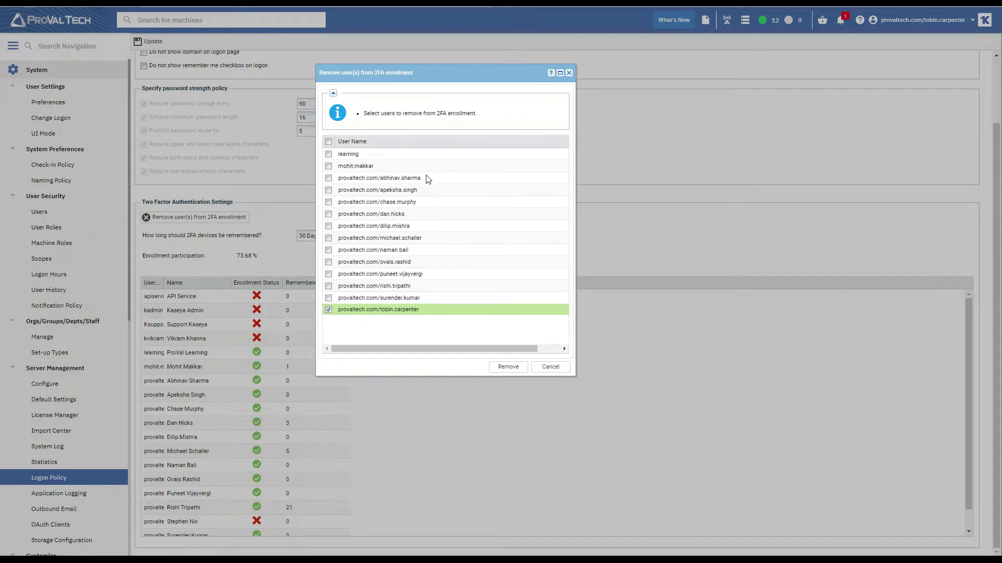
{"action": "mouse_move", "coordinate": [509, 366]}
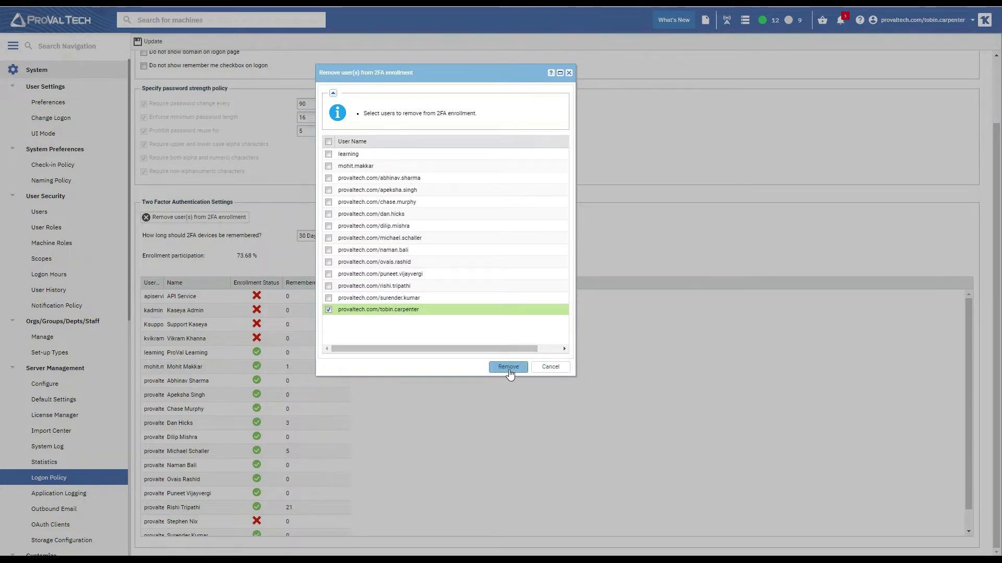
{"action": "left_click", "coordinate": [508, 366]}
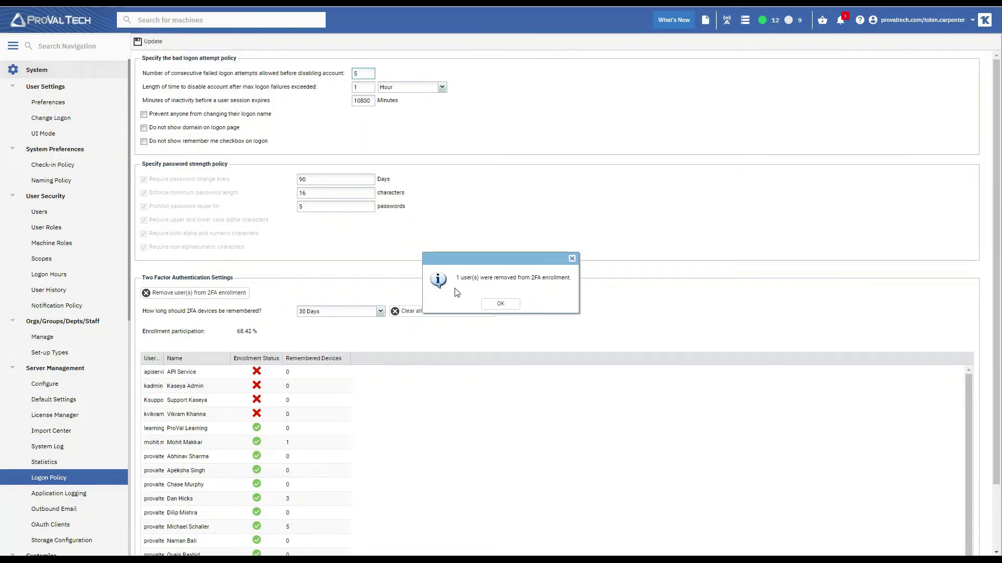
{"action": "mouse_move", "coordinate": [505, 302]}
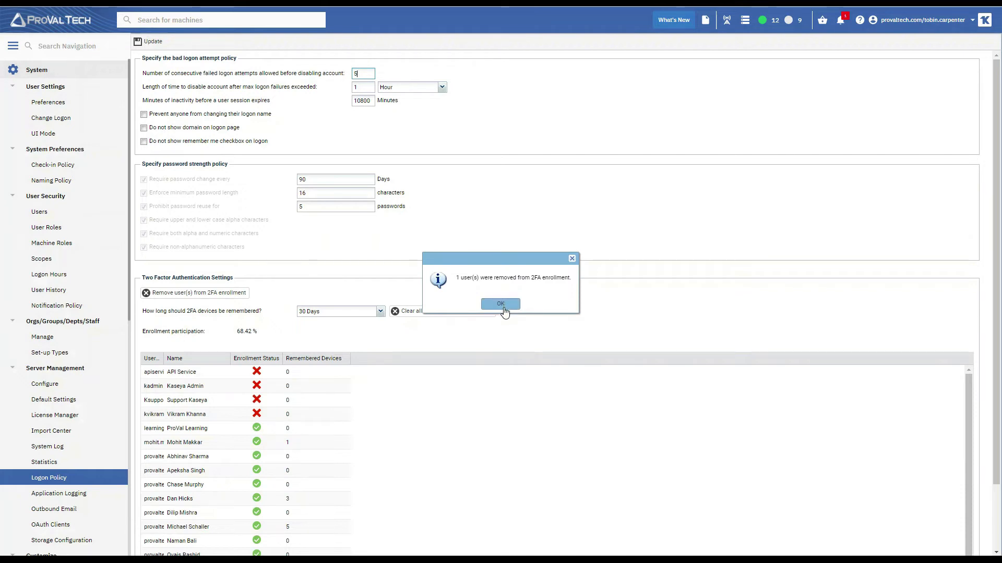
- Dismiss the removal notice and scroll to the account's red X not-enrolled status
{"action": "left_click", "coordinate": [500, 303]}
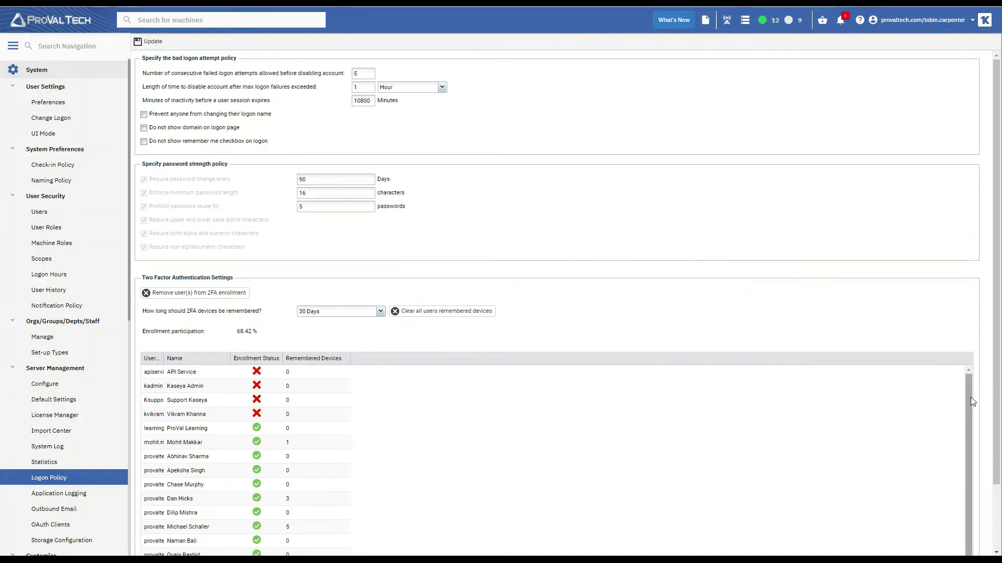
{"action": "scroll", "scroll_direction": "down", "scroll_amount": 3}
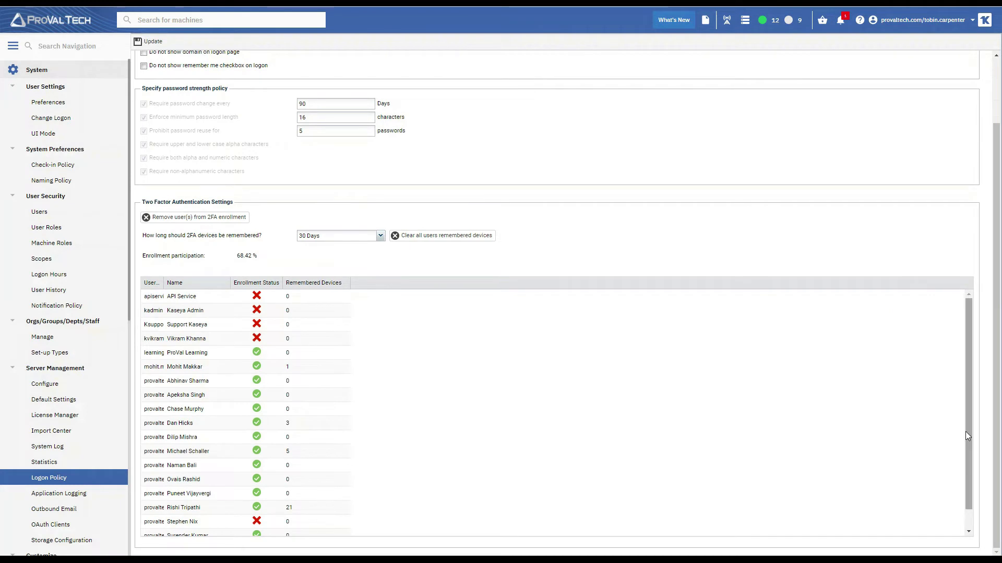
{"action": "scroll", "scroll_direction": "down", "scroll_amount": 3}
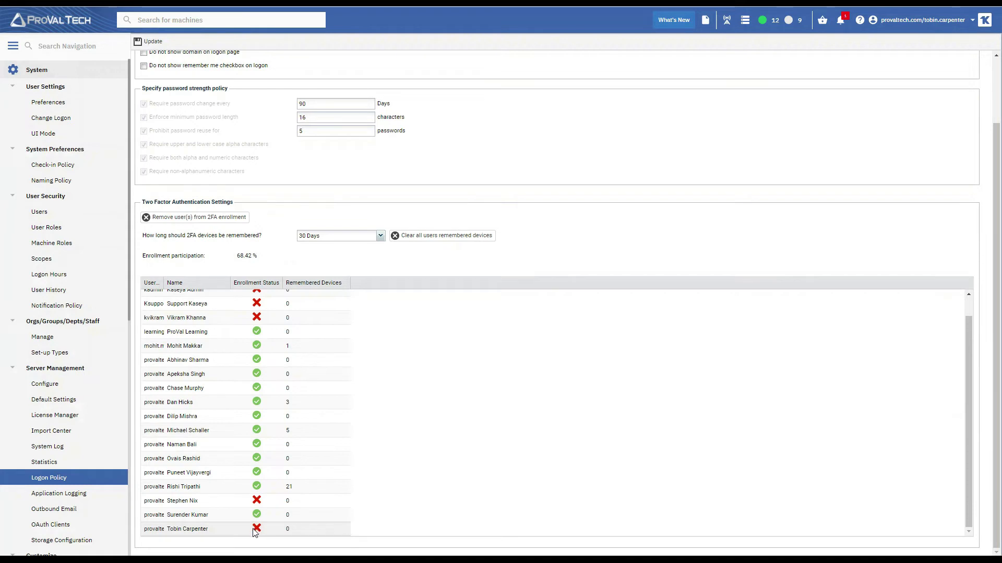
{"action": "mouse_move", "coordinate": [245, 531]}
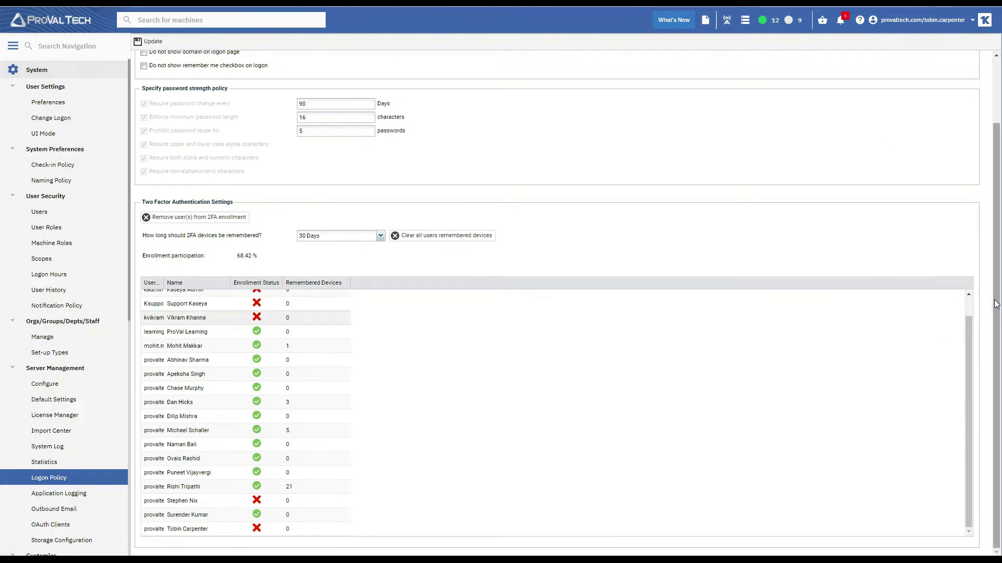
- Log out from the top-right user menu, returning to the VSA login page
{"action": "left_click", "coordinate": [921, 20]}
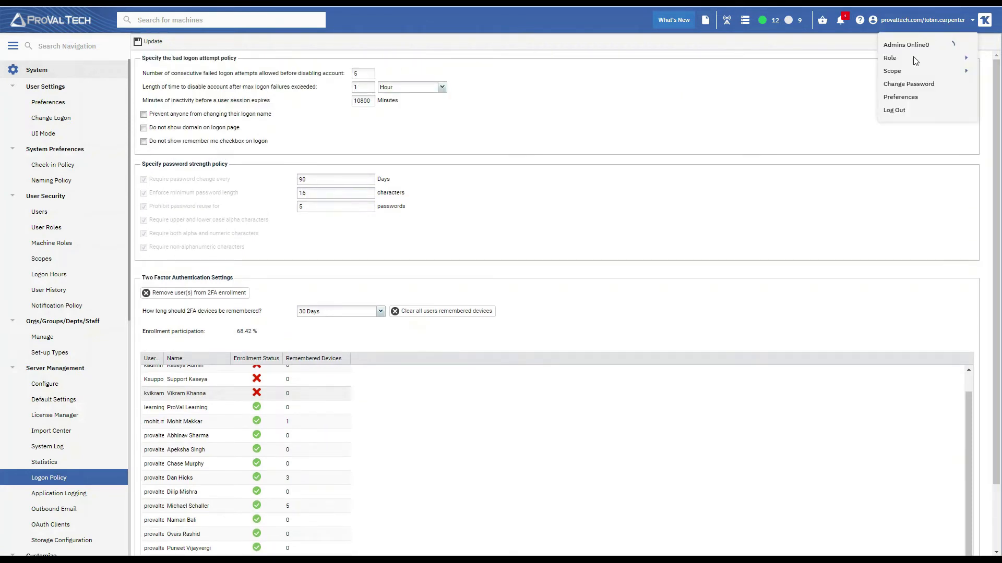
{"action": "left_click", "coordinate": [788, 180]}
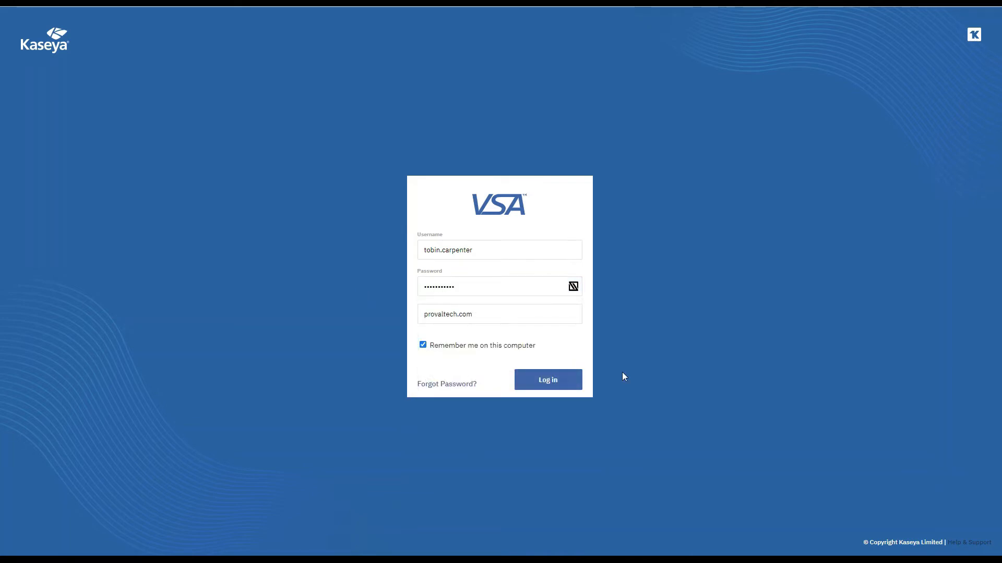
- Log in with the saved credentials so the Your Security Matters 2FA introduction appears
{"action": "left_click", "coordinate": [547, 380]}
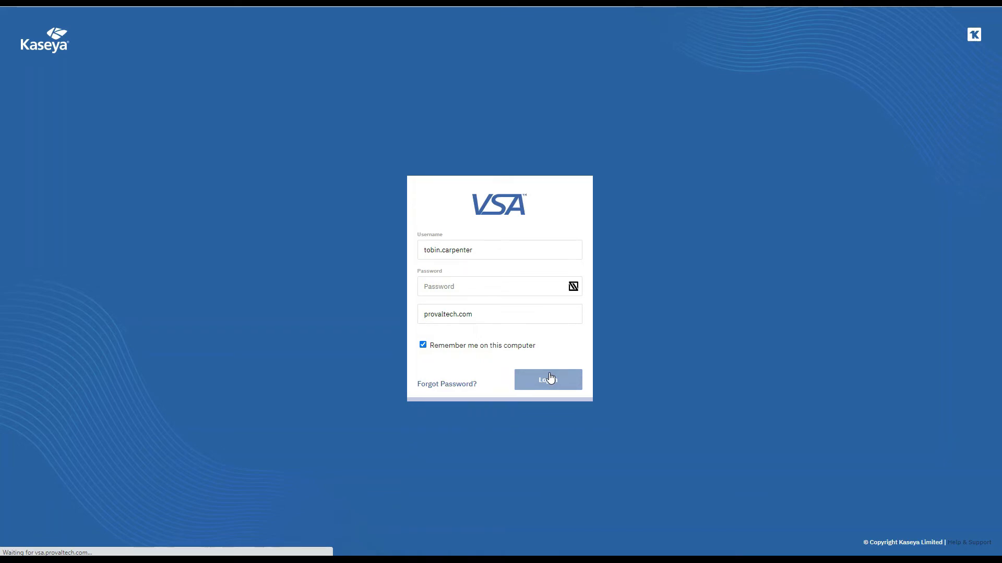
{"action": "left_click", "coordinate": [547, 380]}
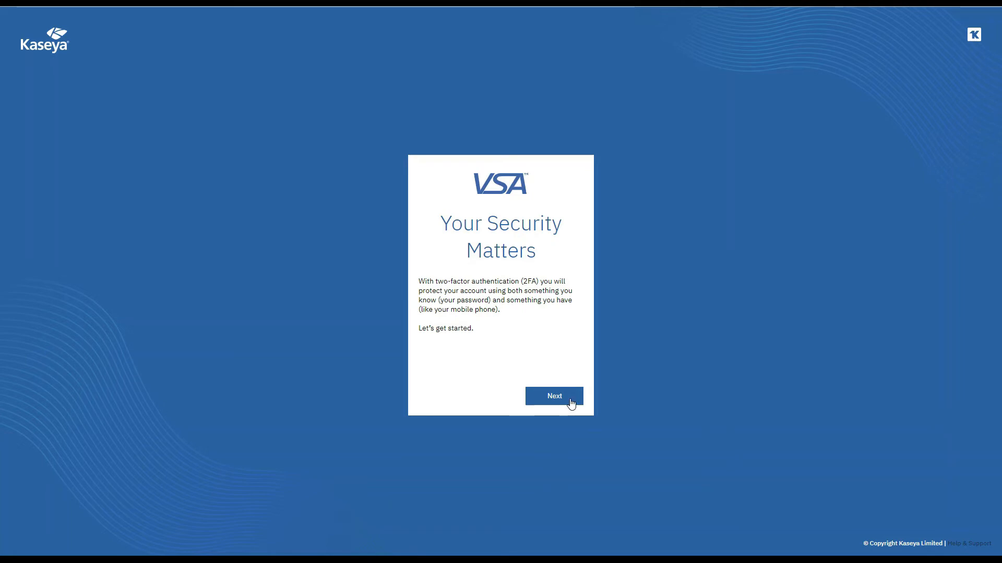
- Continue past the introduction to the authenticator QR code pairing screen
{"action": "left_click", "coordinate": [553, 396]}
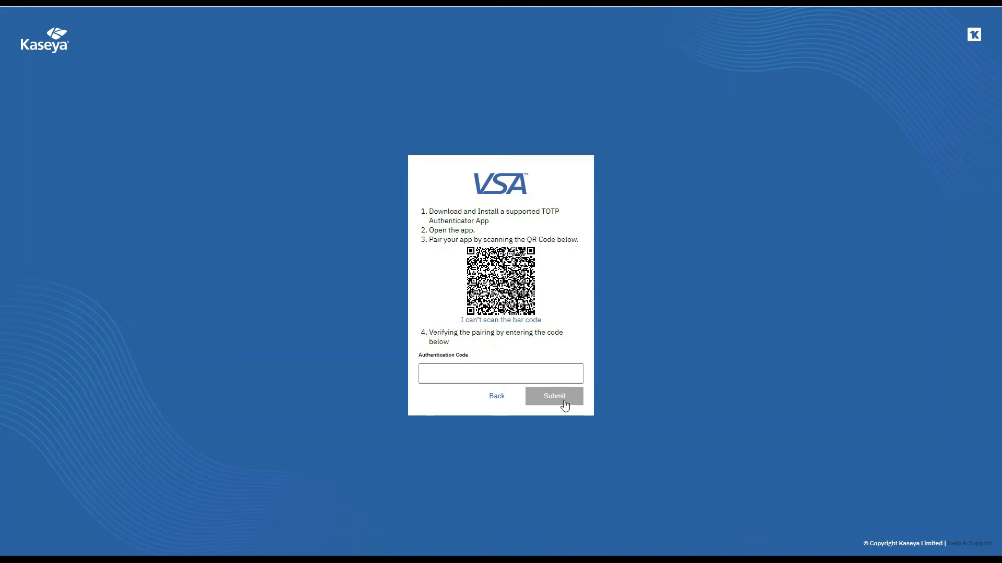
{"action": "left_click", "coordinate": [500, 373]}
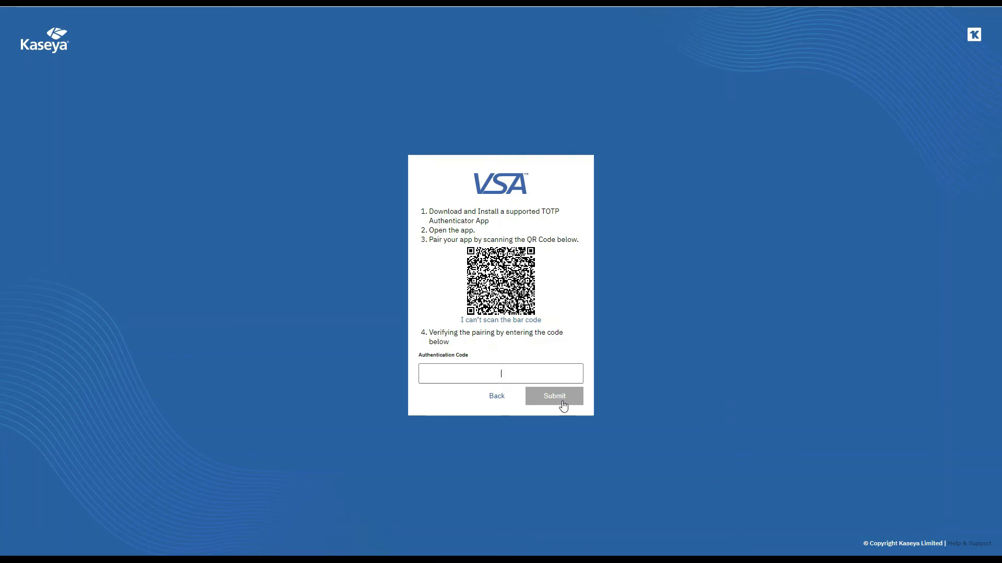
{"action": "mouse_move", "coordinate": [501, 373]}
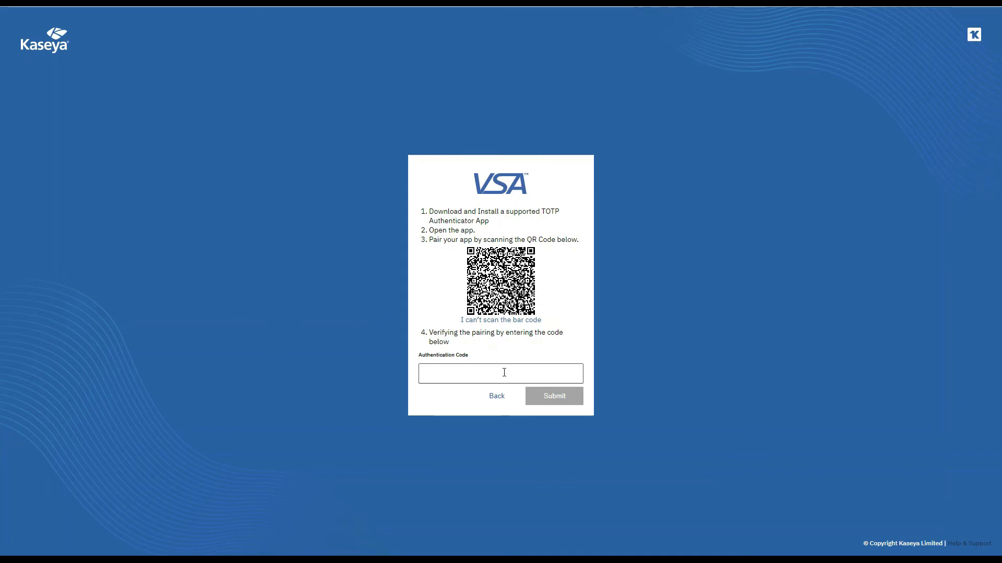
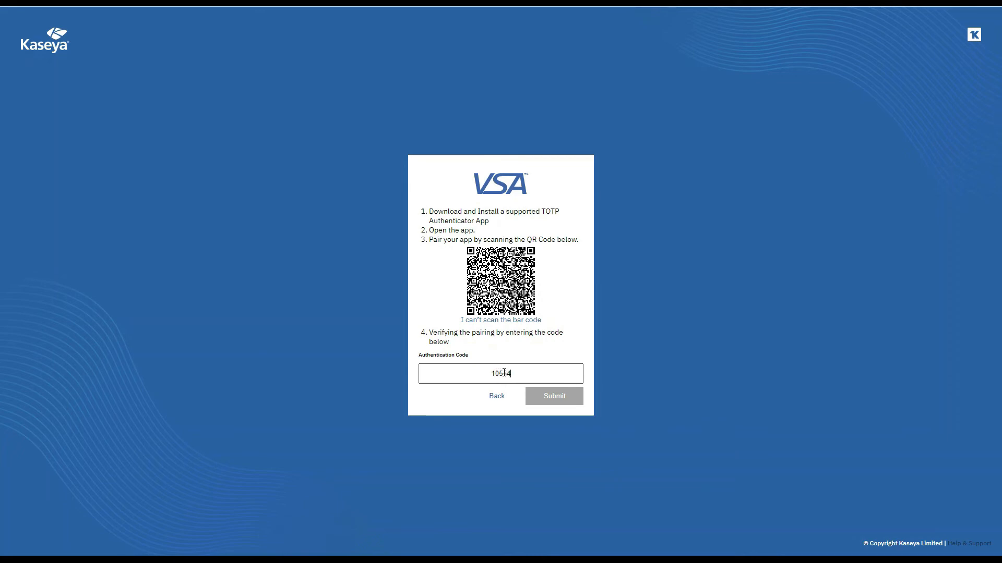
{"action": "left_click", "coordinate": [553, 395]}
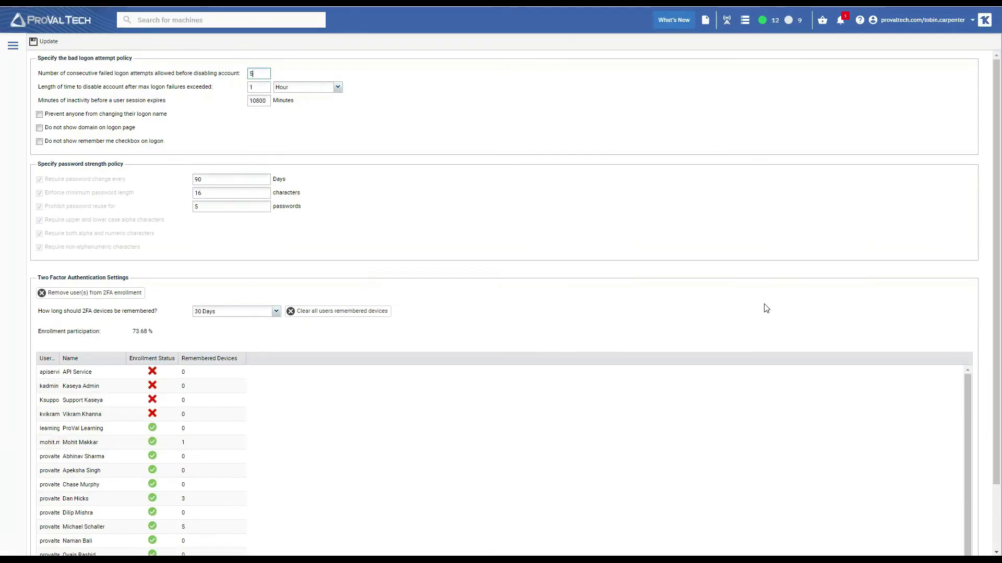
{"action": "scroll", "scroll_direction": "down", "scroll_amount": 3}
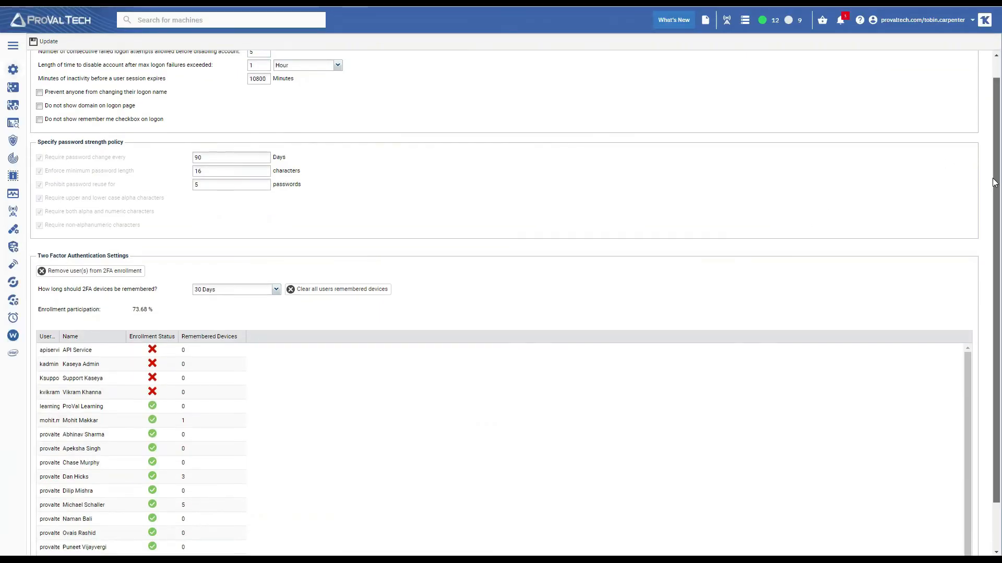
{"action": "scroll", "scroll_direction": "down", "scroll_amount": 3}
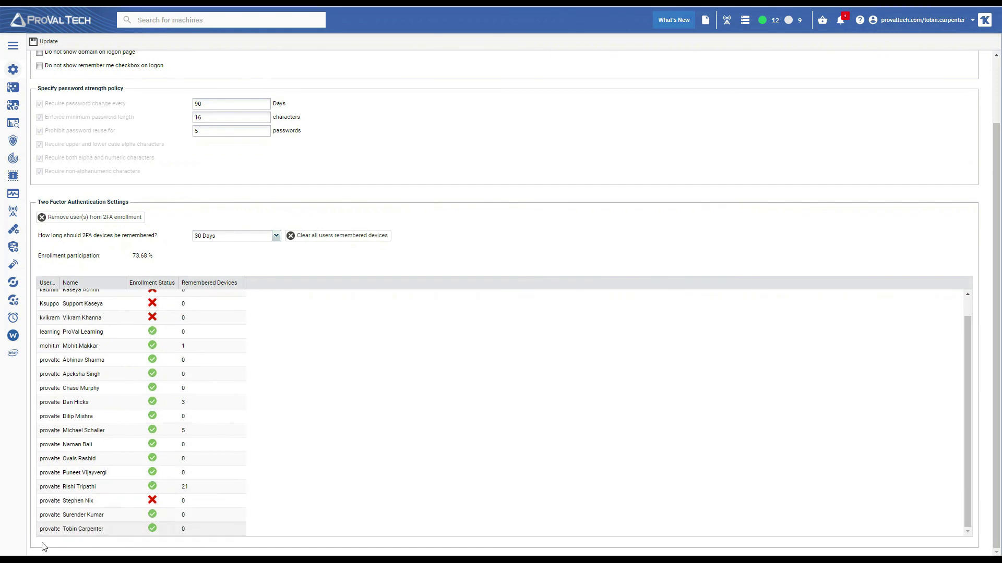